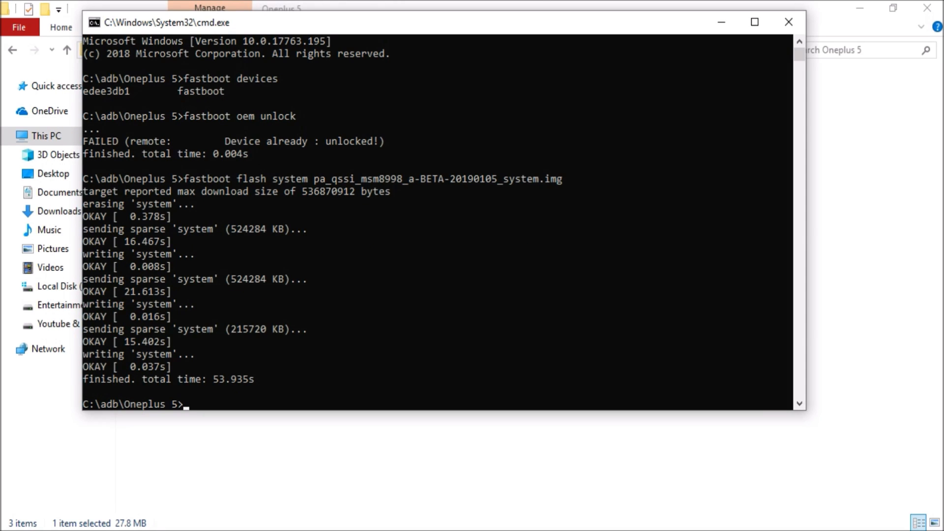
- Enter 'fastboot flash recovery twrp-3.2.1-x_blu_spark_v8.72-op5_op5t.img' at the prompt, correcting typos, without running it
text(fastboot)
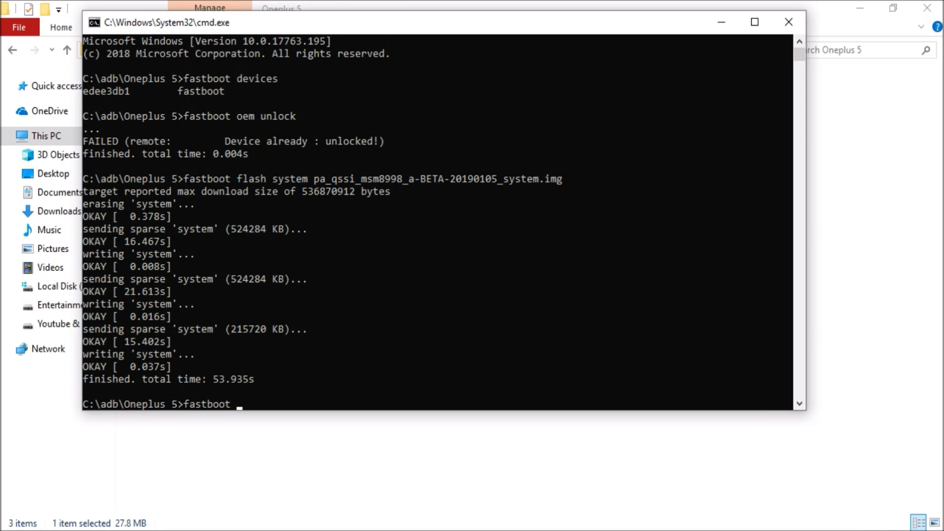
text(las)
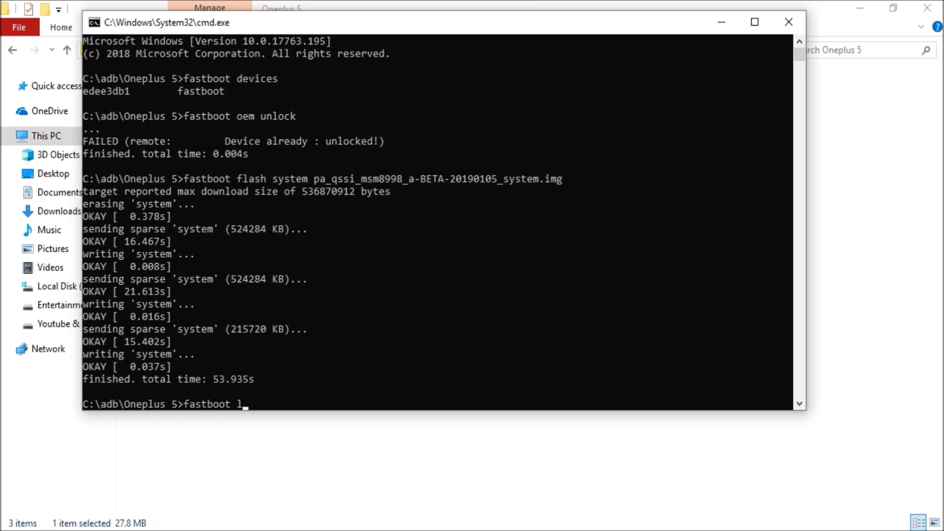
text(lash recovrty)
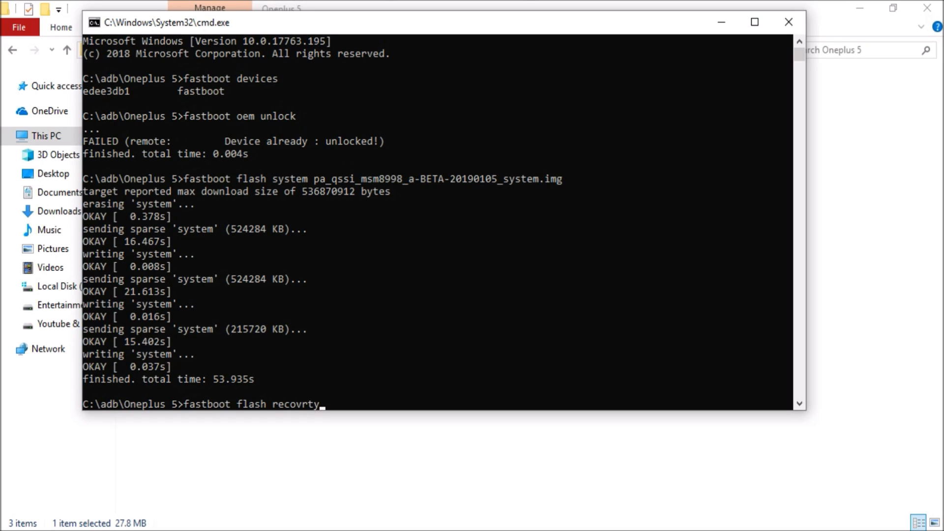
key(Backspace)
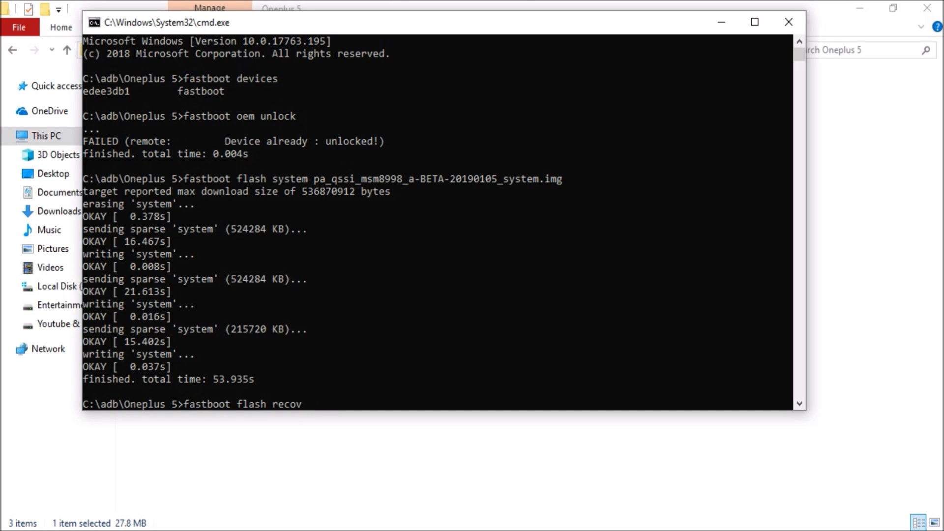
text(ery)
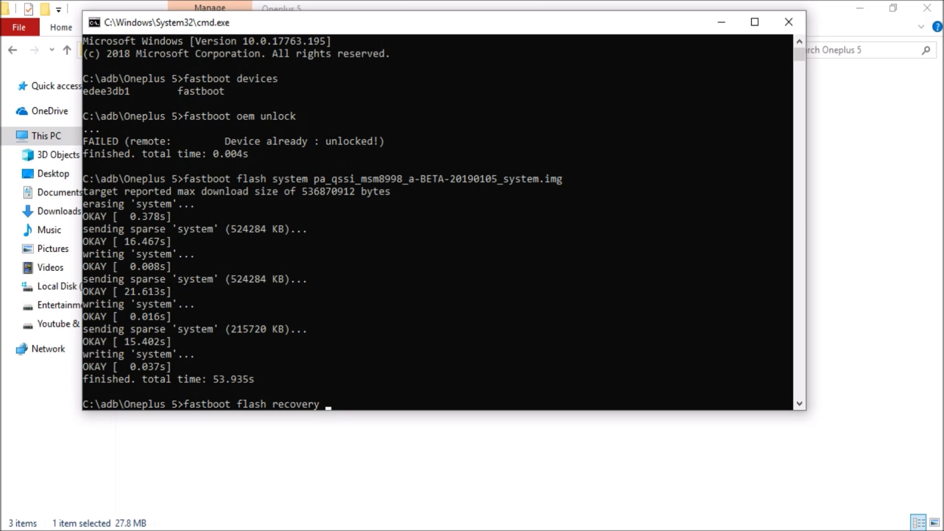
text(twrp-3.2.1-x_blu_spark_v8.72-op5_op5t)
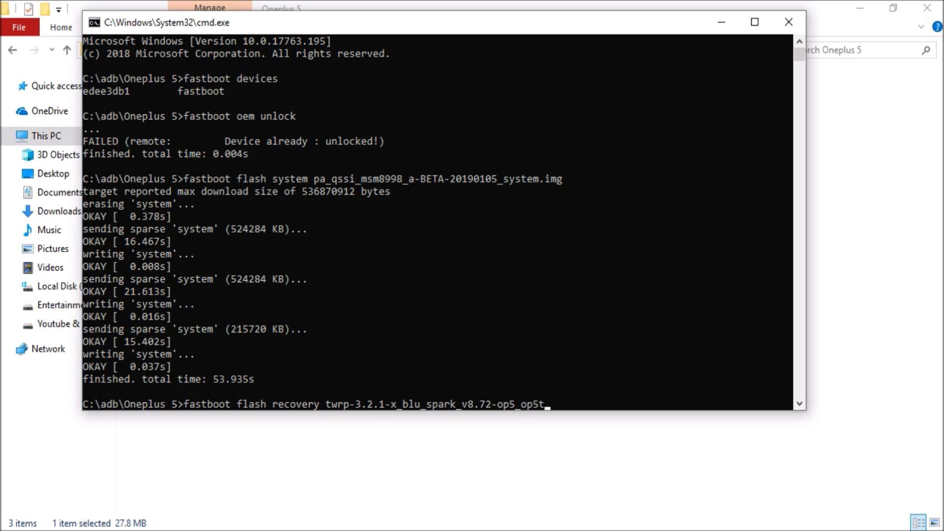
text(.i)
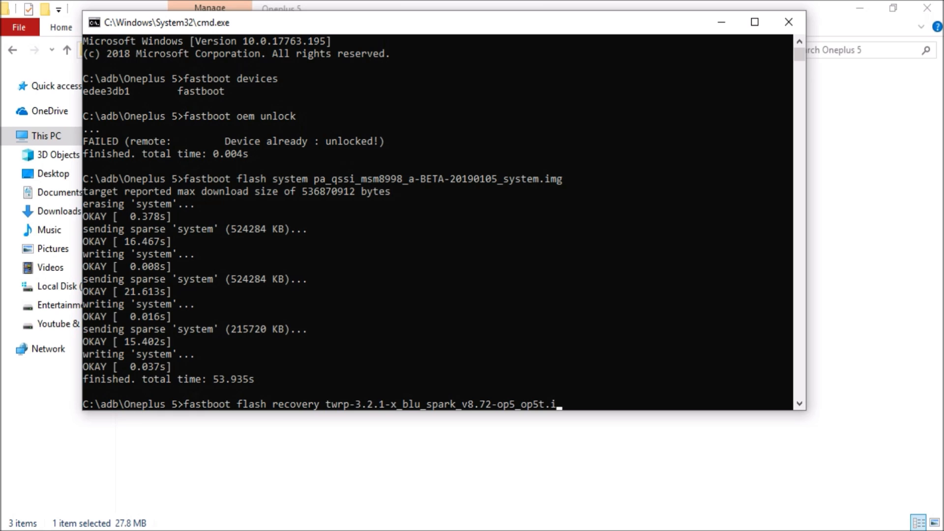